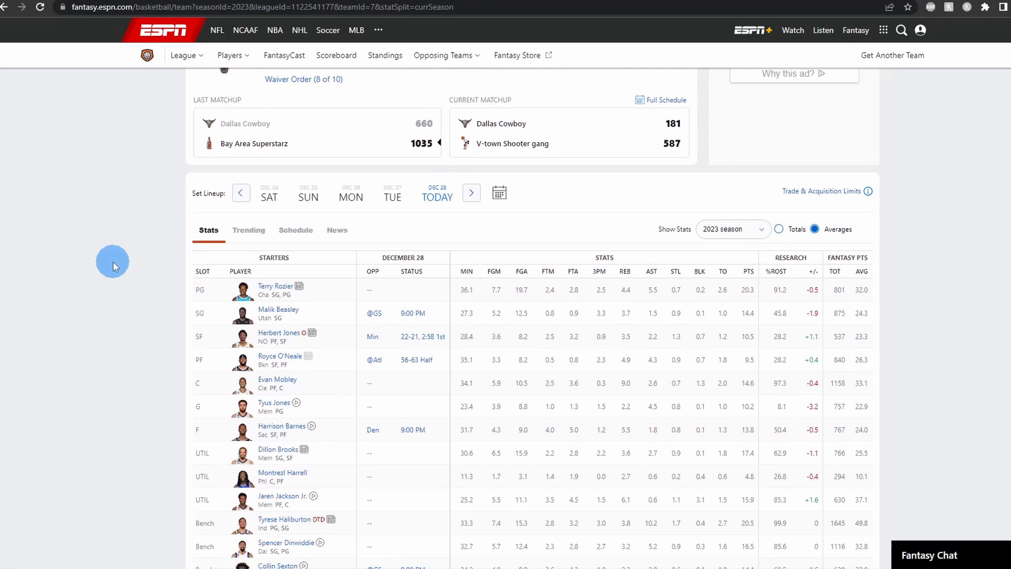
# - Import the ESPN team page From Web and preview its Document in Navigator's Web View
pyautogui.scroll(-3)
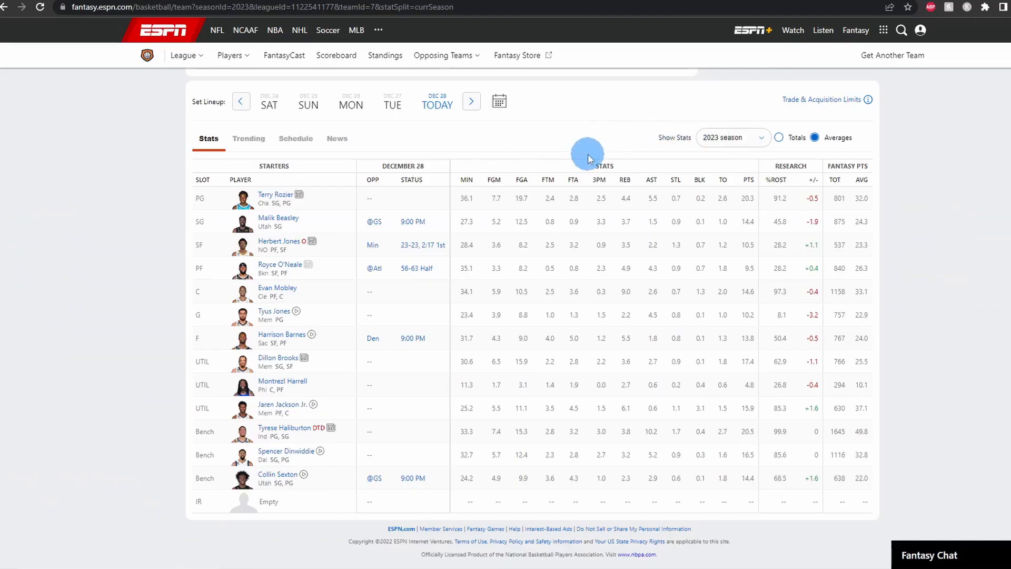
pyautogui.moveTo(444, 158)
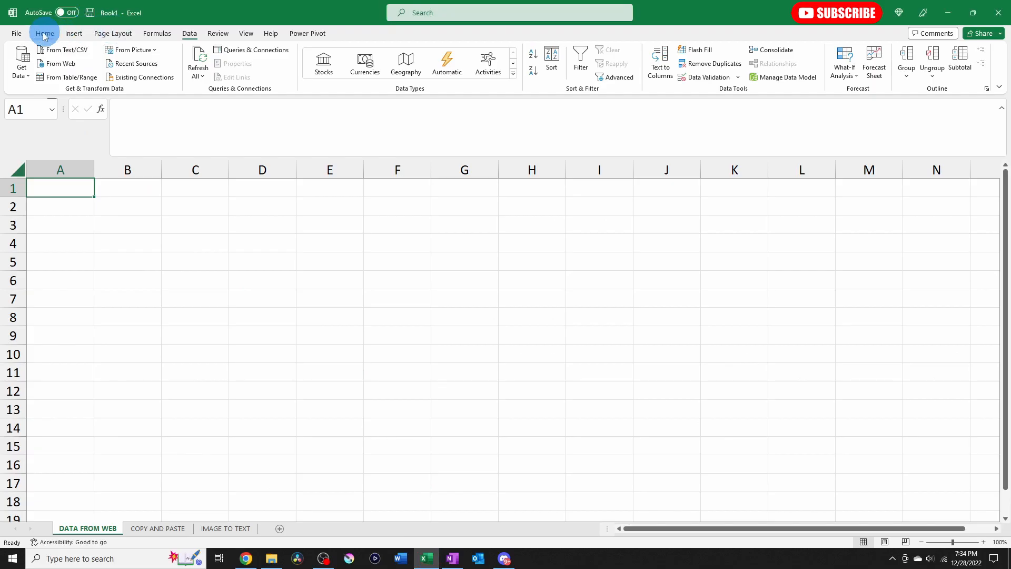
pyautogui.click(190, 33)
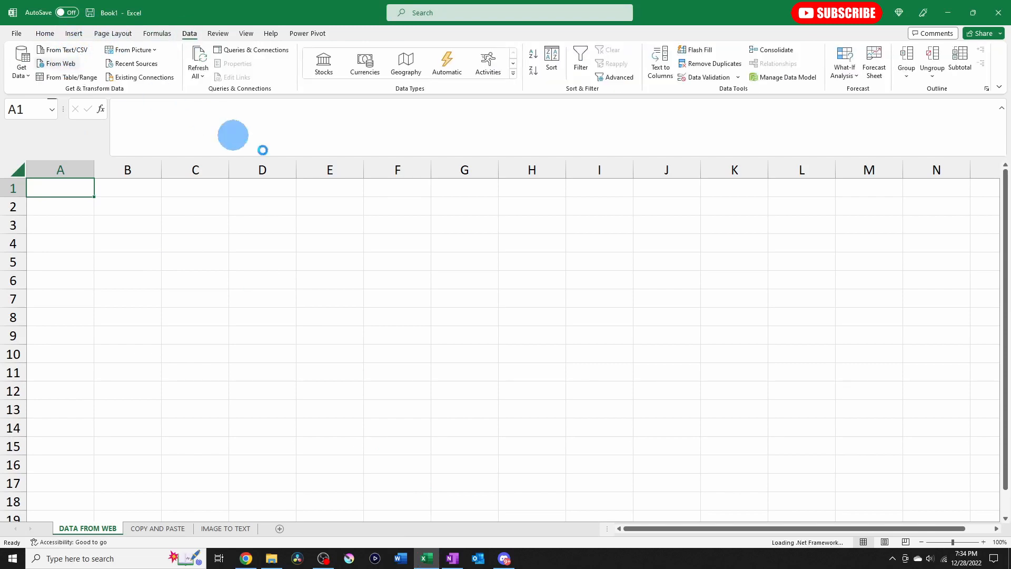
pyautogui.click(57, 64)
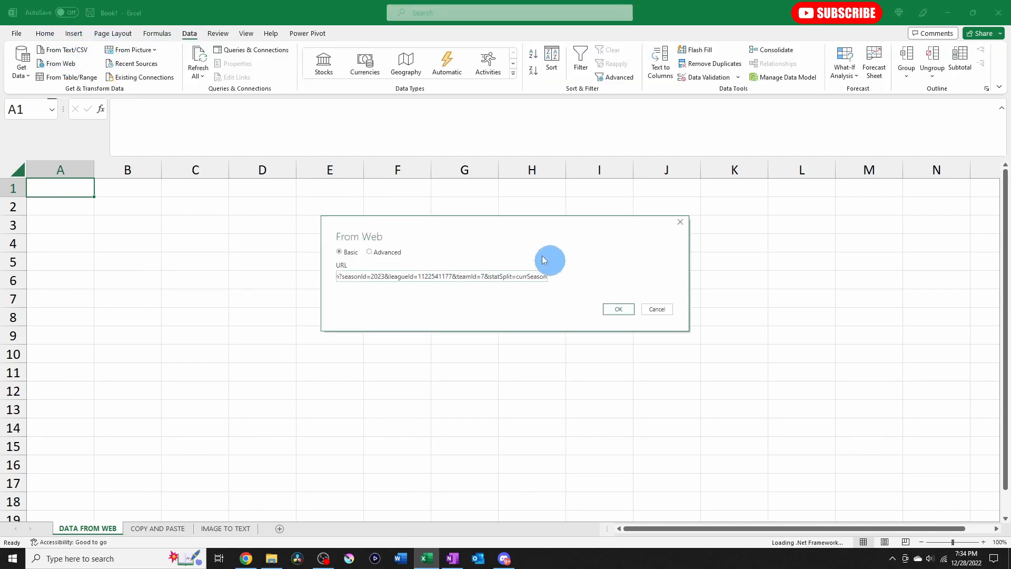
pyautogui.click(618, 310)
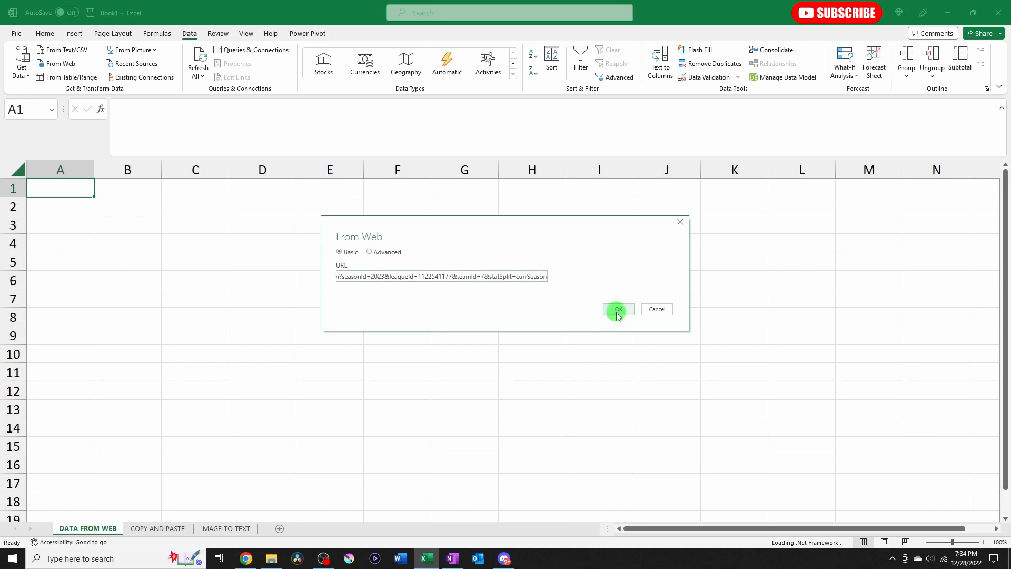
pyautogui.click(618, 309)
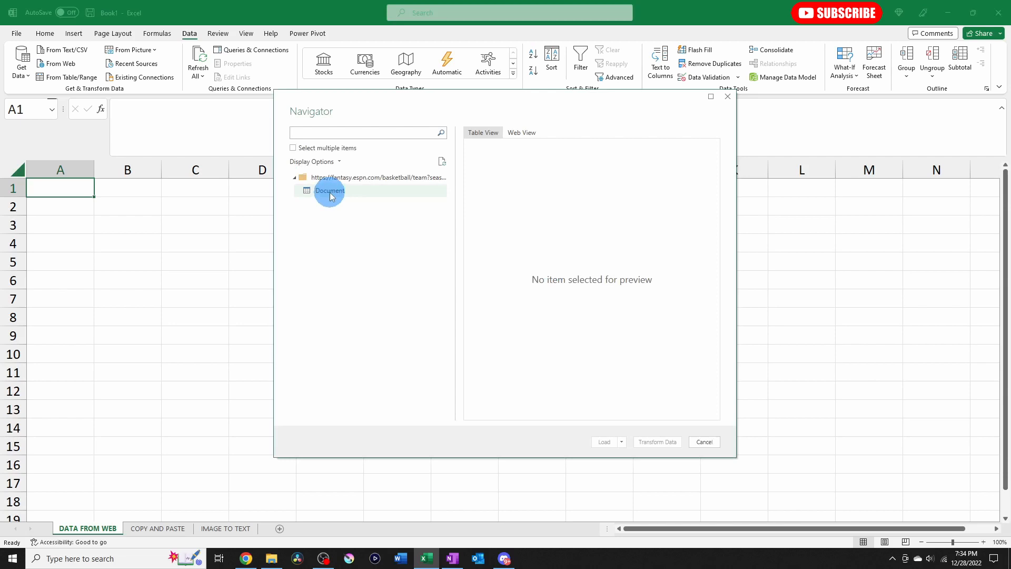
pyautogui.click(329, 190)
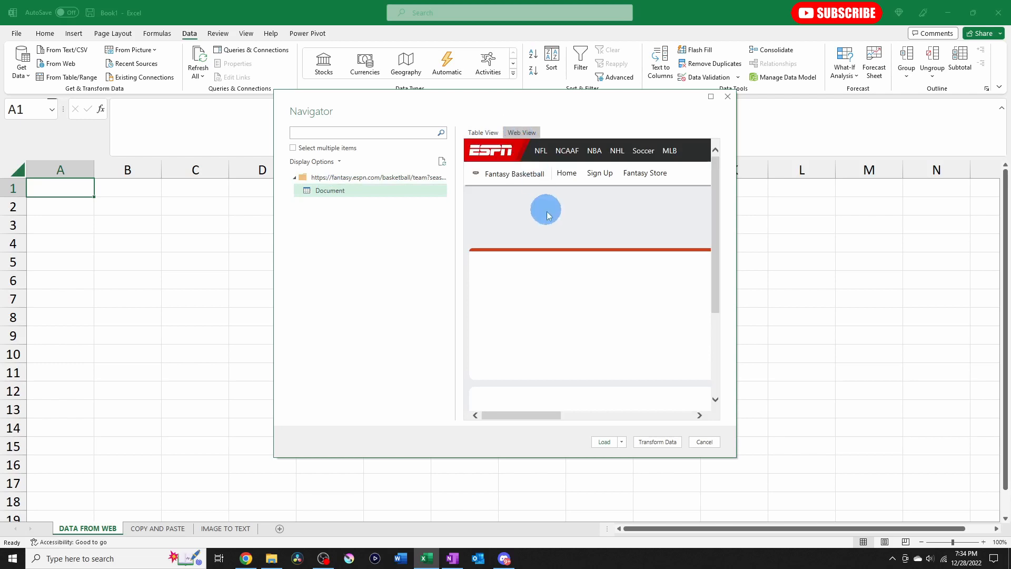
pyautogui.scroll(-3)
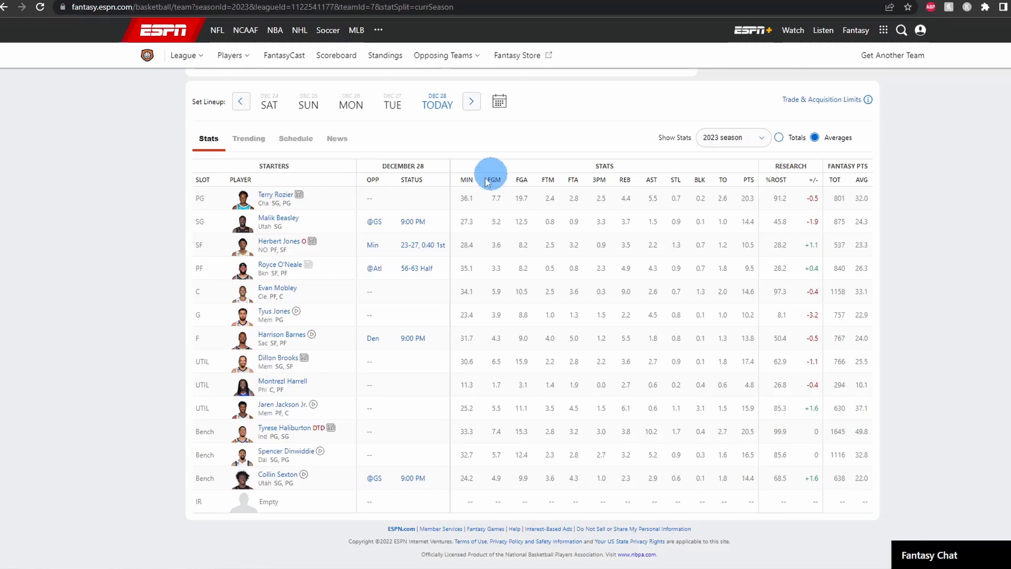
pyautogui.moveTo(458, 182)
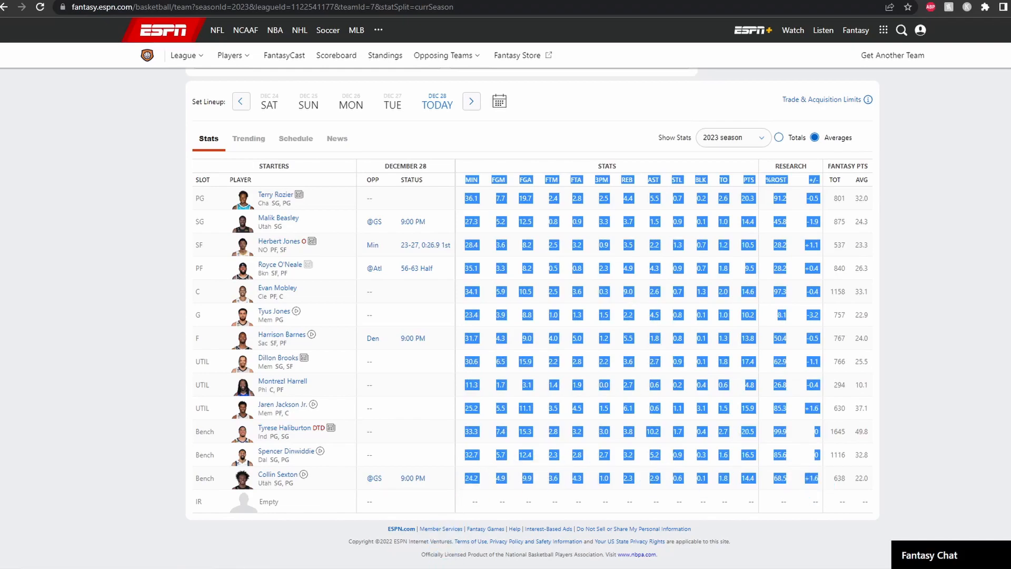
# - Switch to the workbook's empty Copy and Paste sheet
pyautogui.click(426, 558)
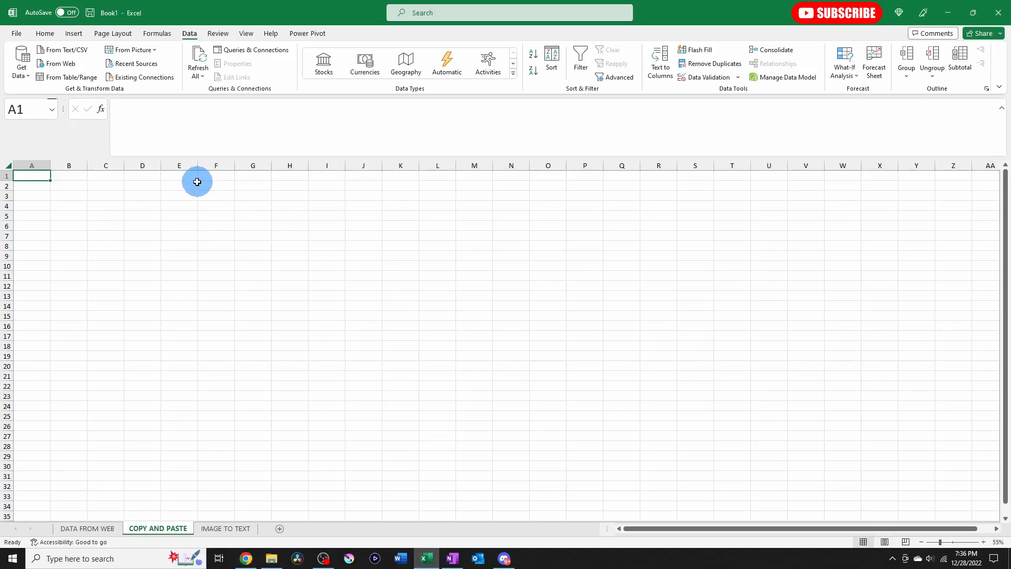
# - Paste the MIN to +/- stats with Match Destination Formatting, then copy the SLOT–STATUS columns
pyautogui.press('ctrl+v')
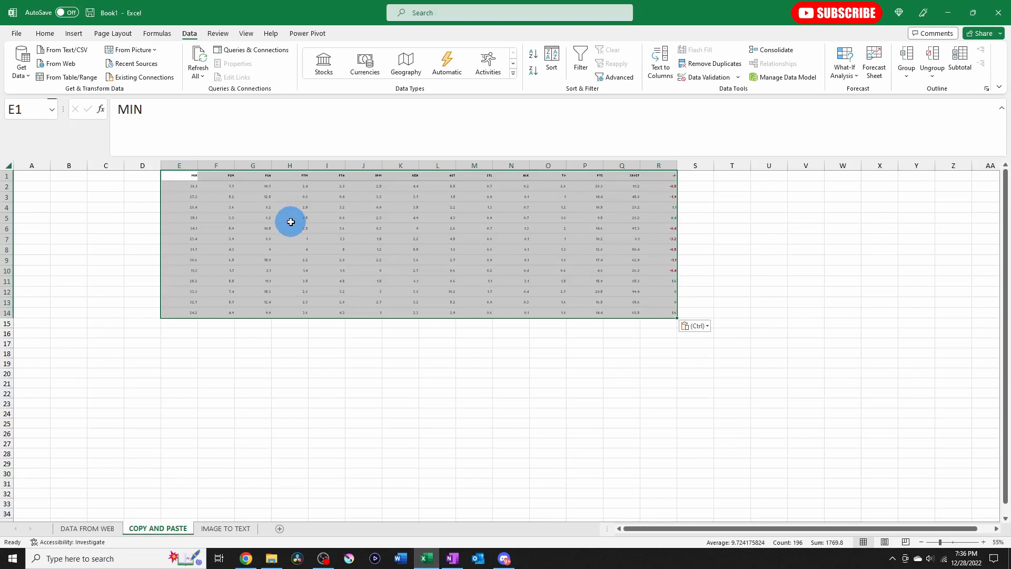
pyautogui.click(695, 325)
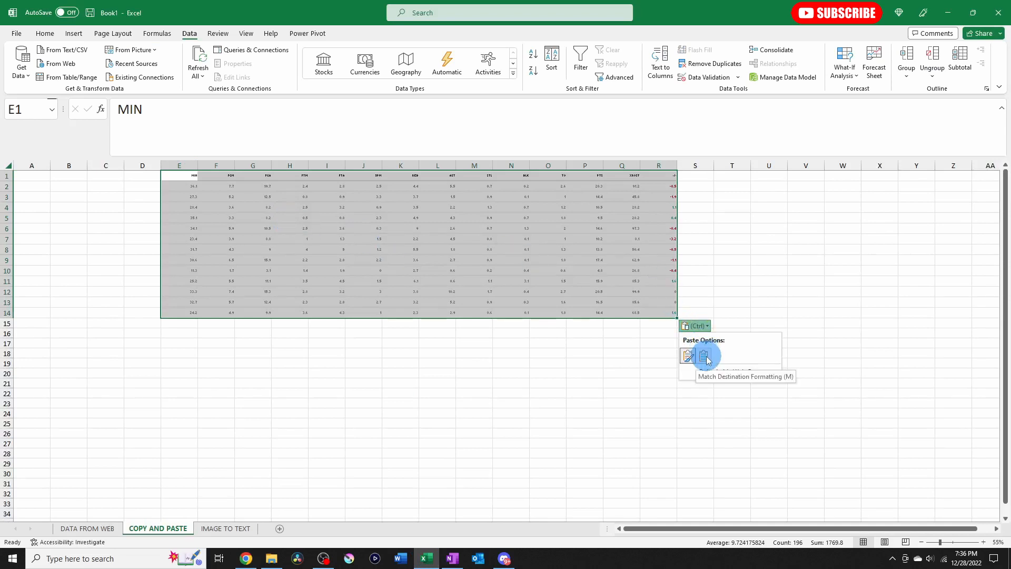
pyautogui.click(703, 356)
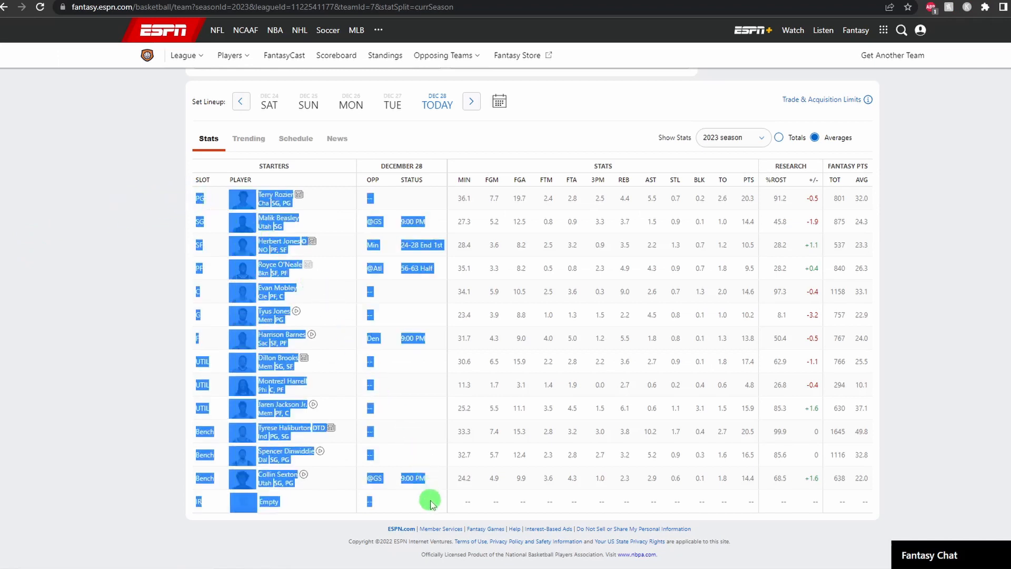
pyautogui.rightClick(430, 500)
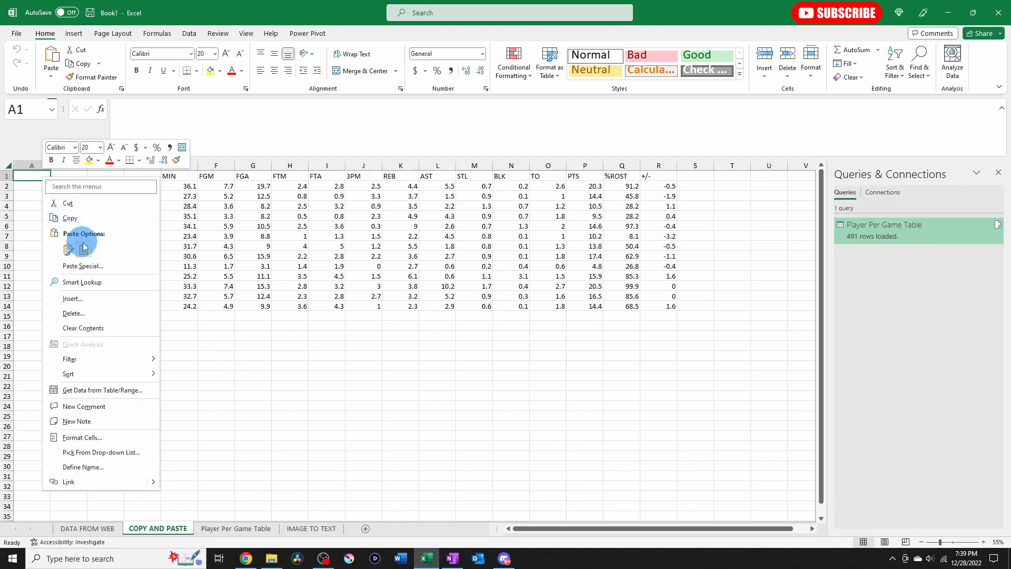
pyautogui.moveTo(84, 249)
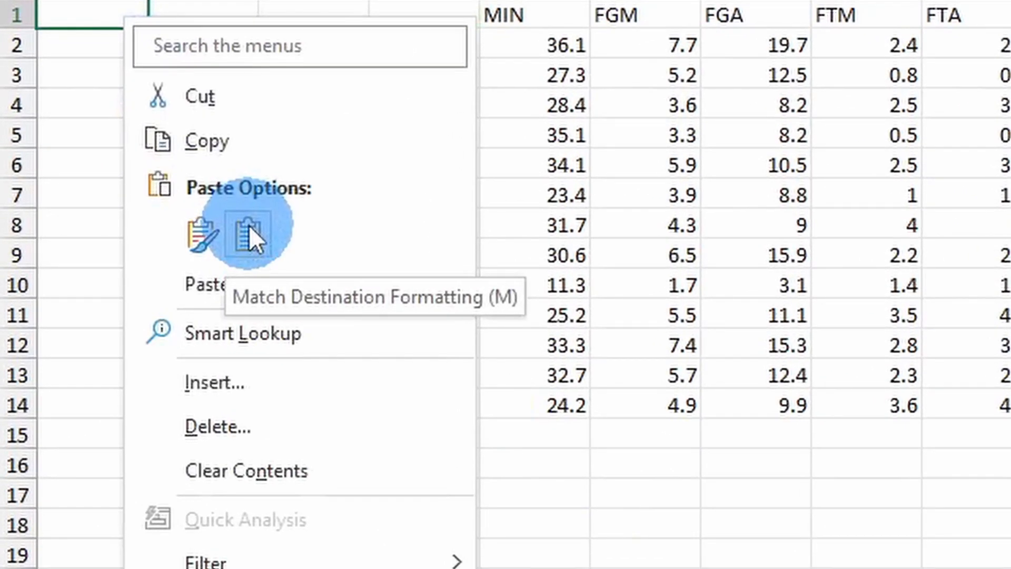
# - Paste the slot and player details into column A with Match Destination Formatting
pyautogui.click(245, 234)
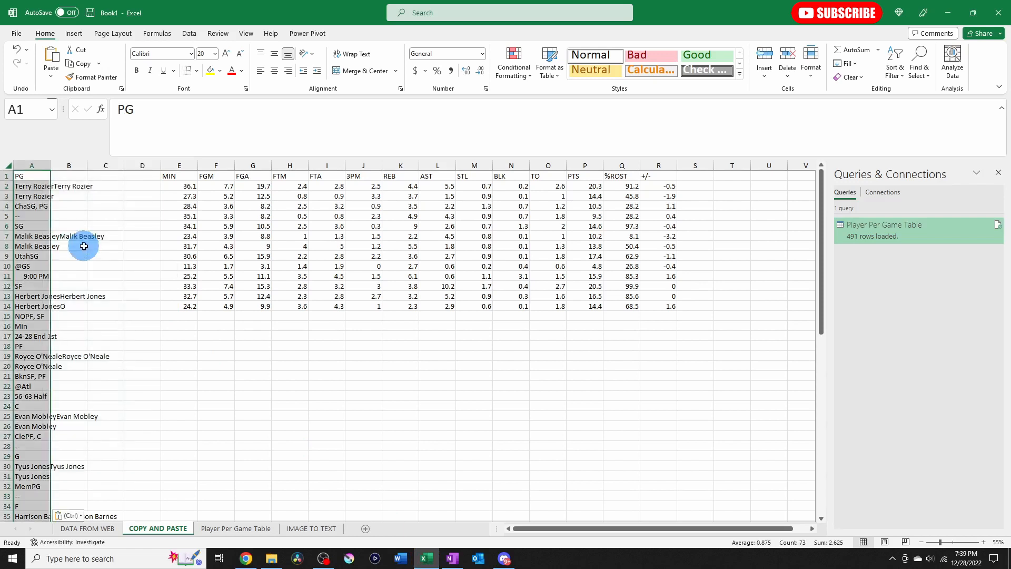
pyautogui.click(31, 195)
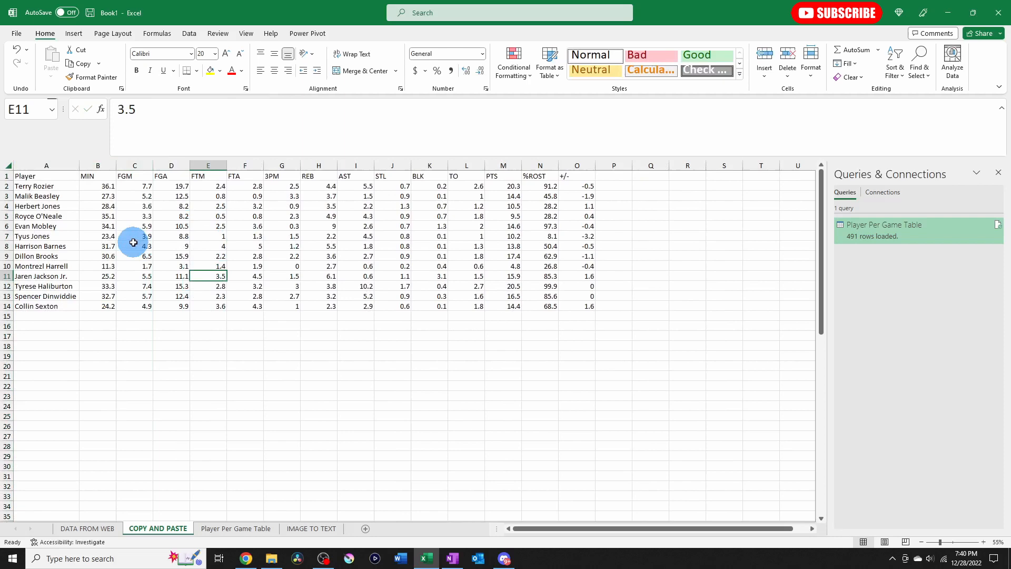
pyautogui.moveTo(90, 212)
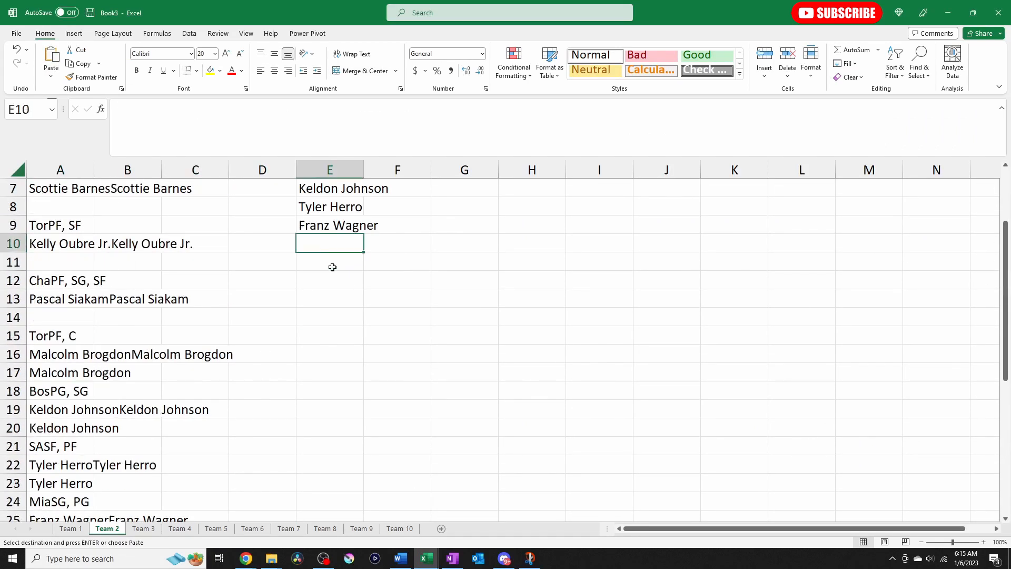
# - Leave the workbook and return to the ESPN roster page in Chrome
pyautogui.click(143, 529)
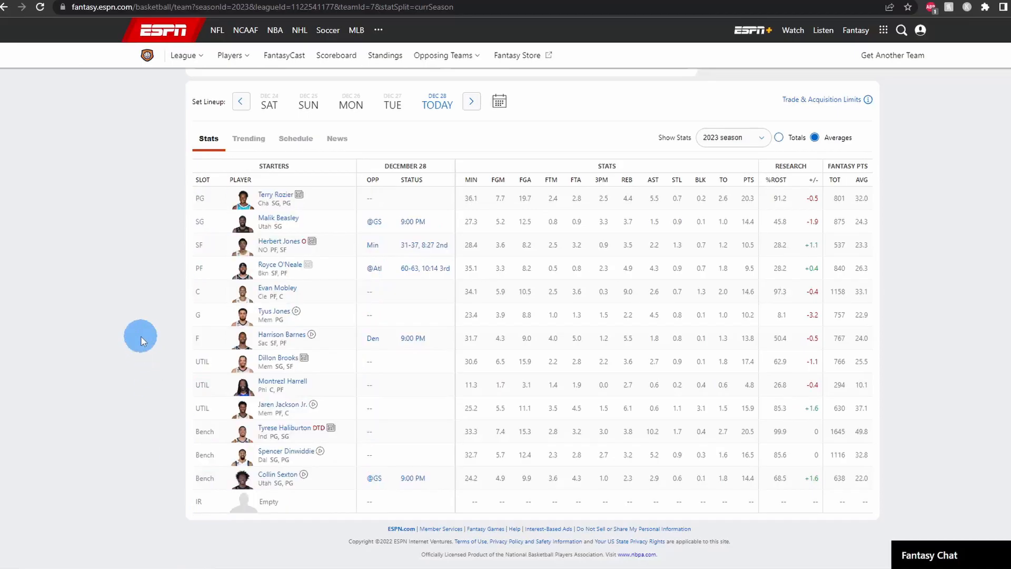
pyautogui.moveTo(141, 327)
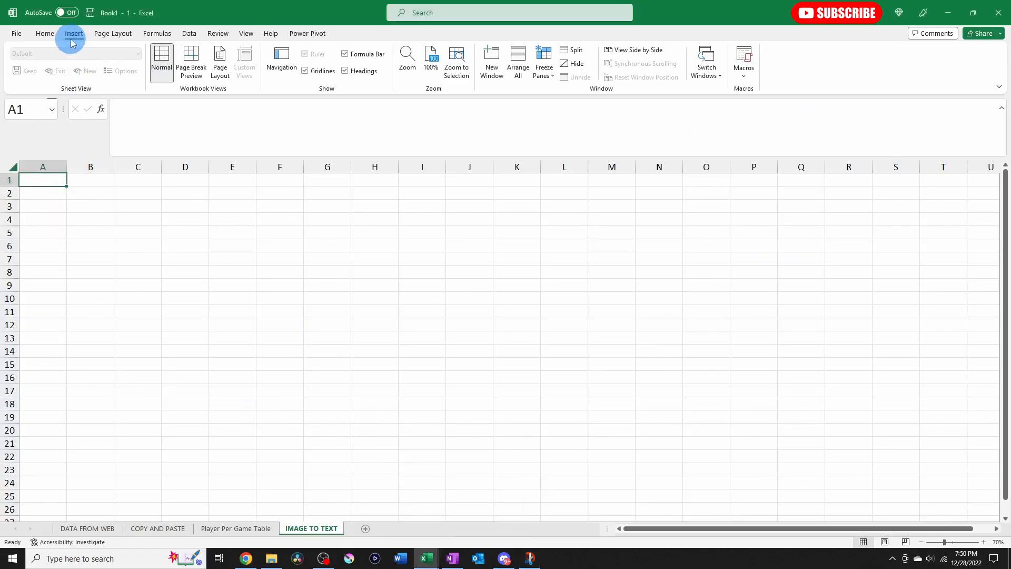
# - Convert the copied roster image into data with Data > From Picture
pyautogui.click(74, 33)
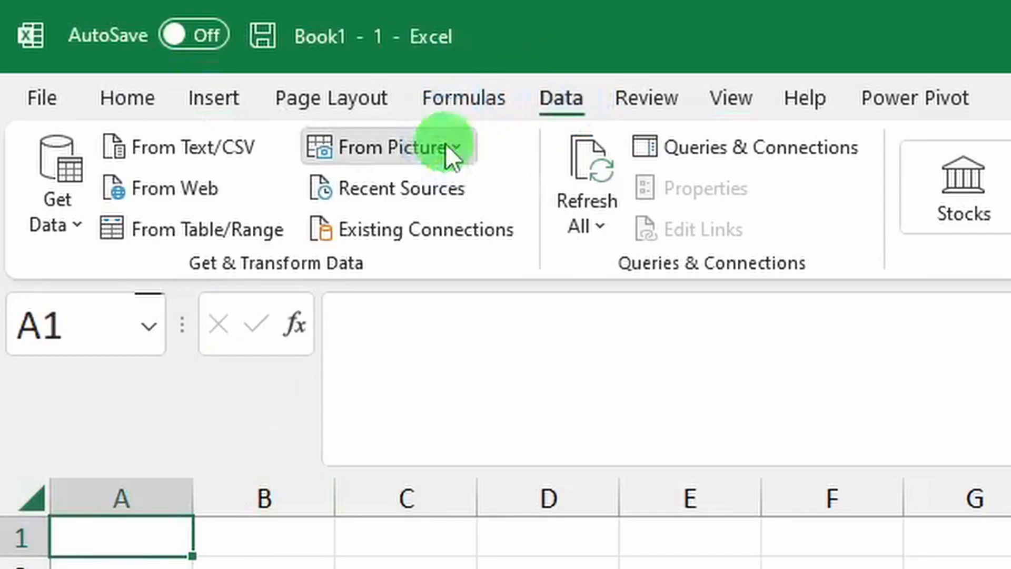
pyautogui.click(442, 147)
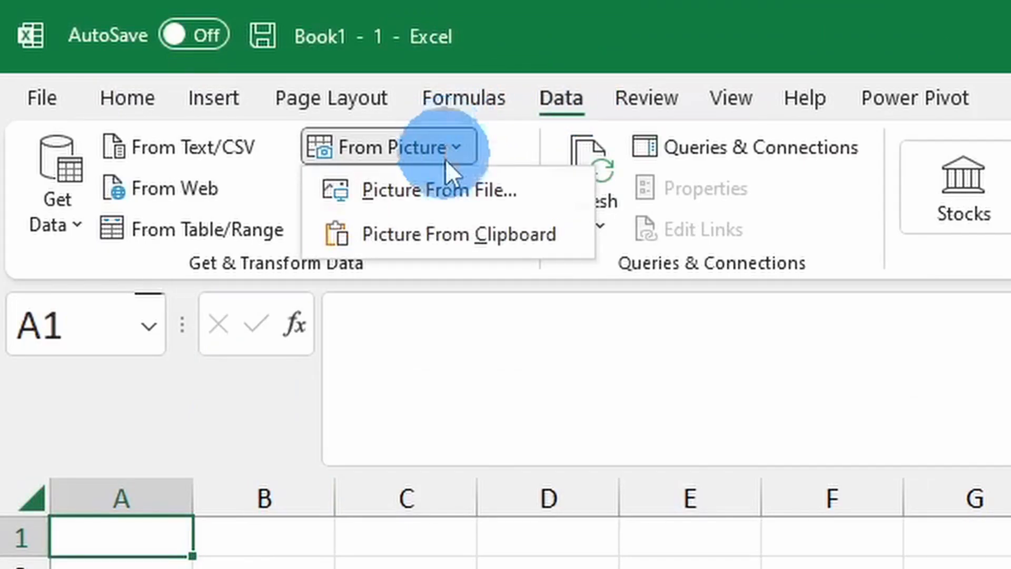
pyautogui.click(438, 190)
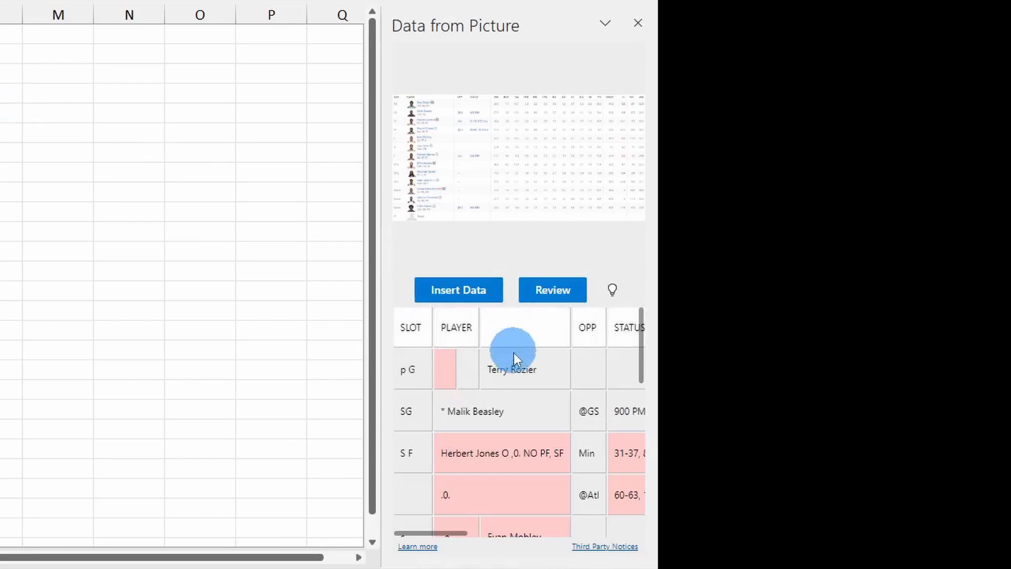
pyautogui.scroll(-3)
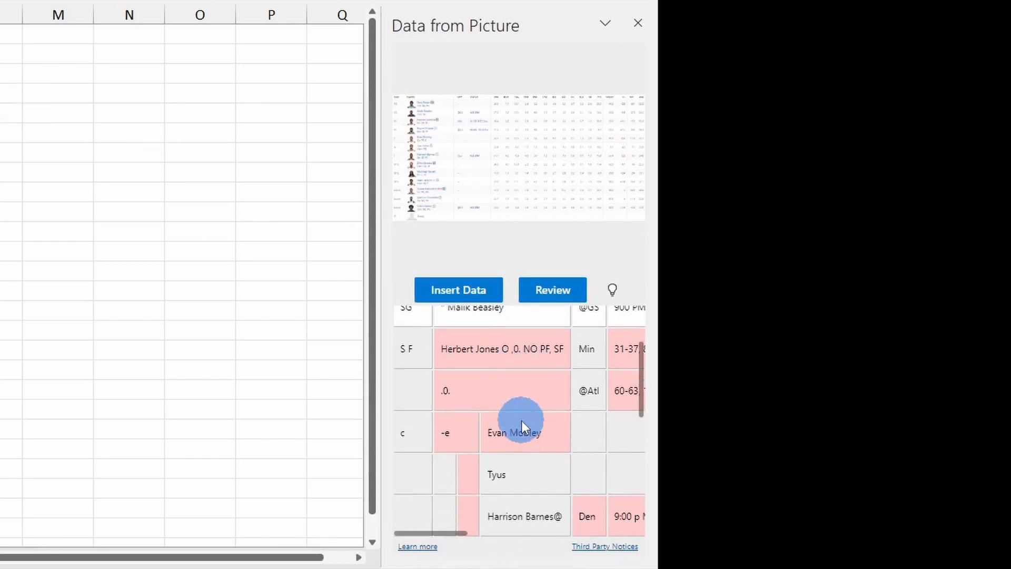
pyautogui.scroll(-3)
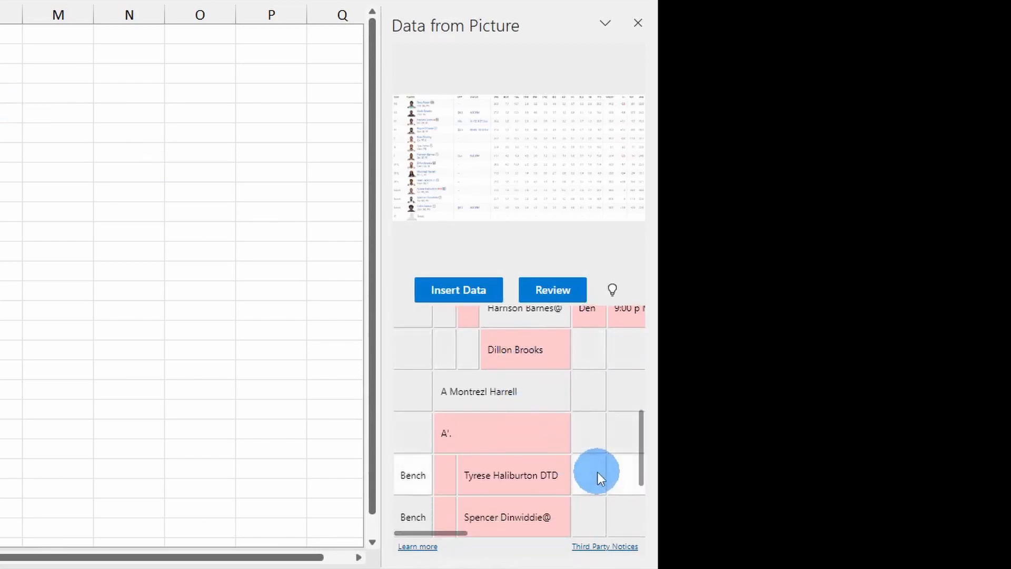
pyautogui.scroll(-3)
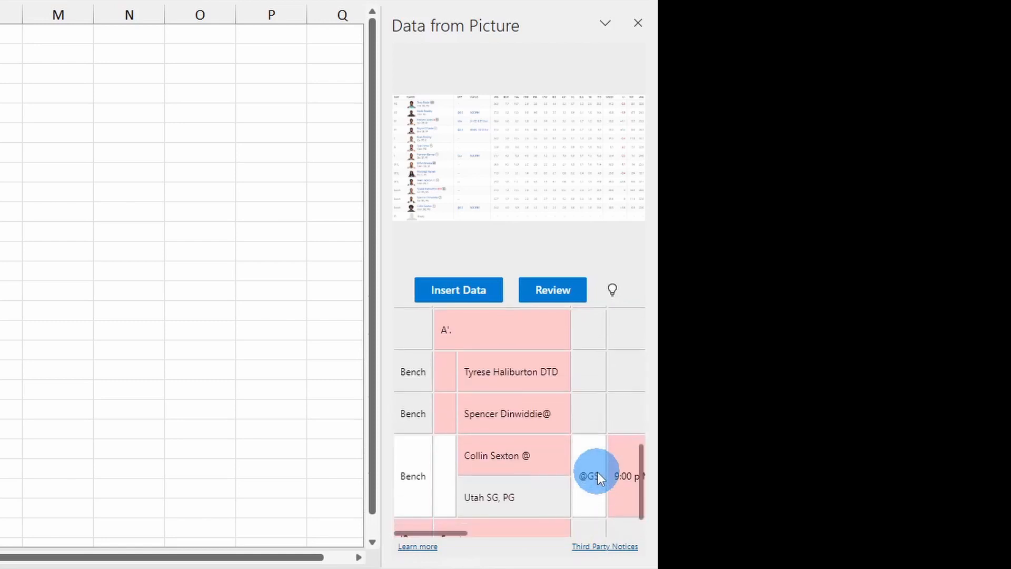
pyautogui.scroll(-3)
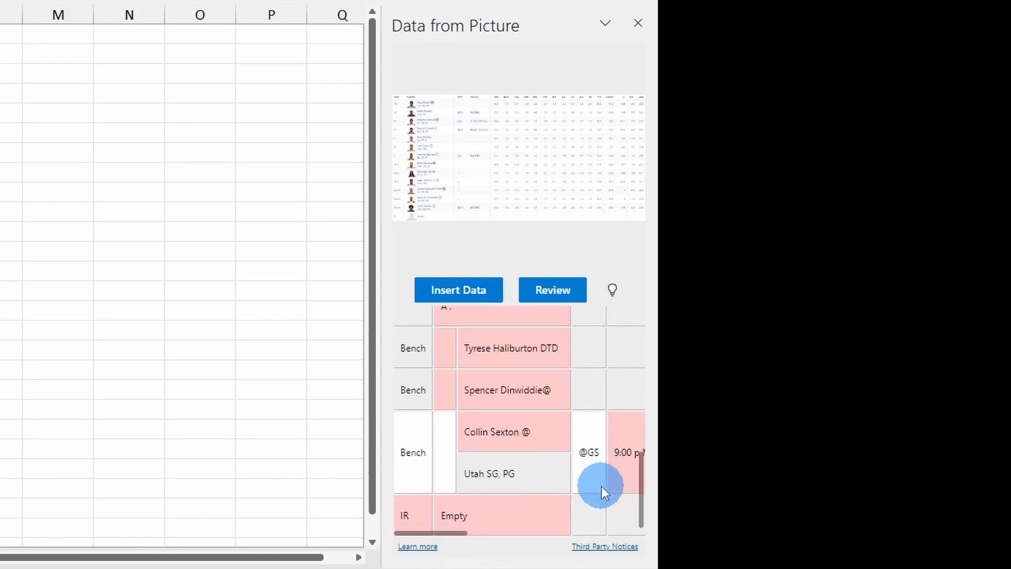
# - Review flagged values, accepting the MIN heading, a blank, 7.7, 20.3 and 12.5
pyautogui.click(552, 290)
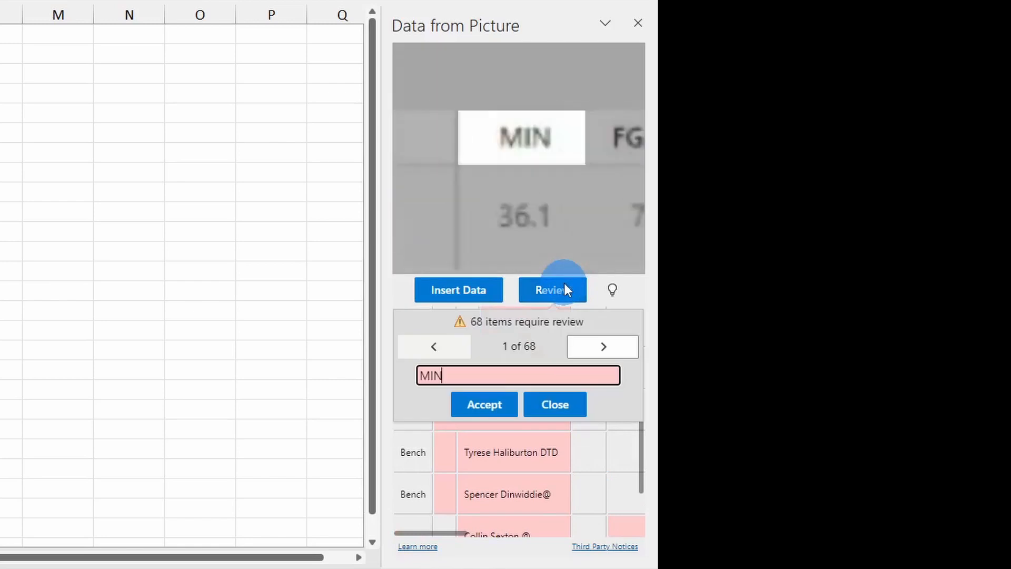
pyautogui.moveTo(542, 399)
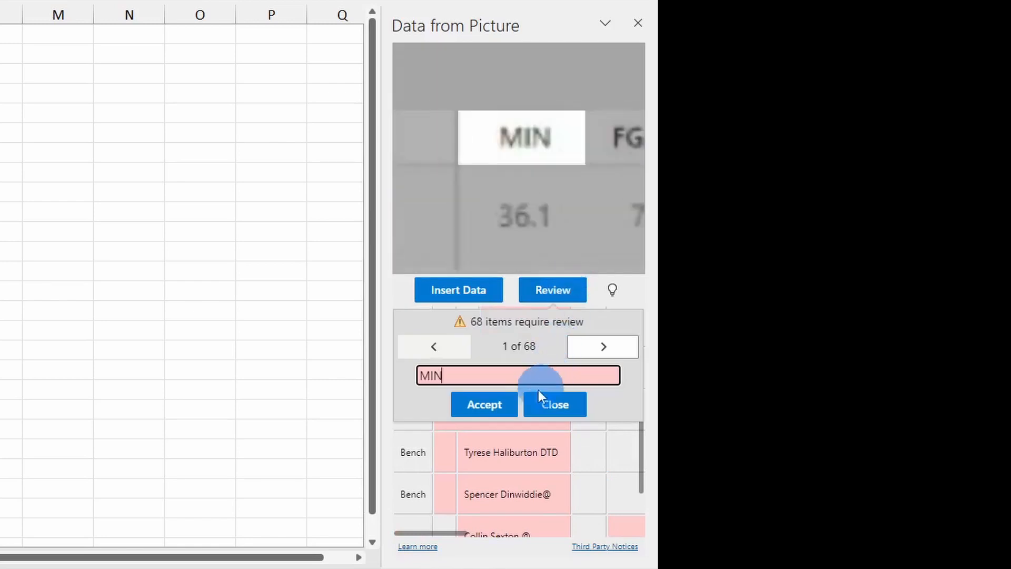
pyautogui.click(484, 404)
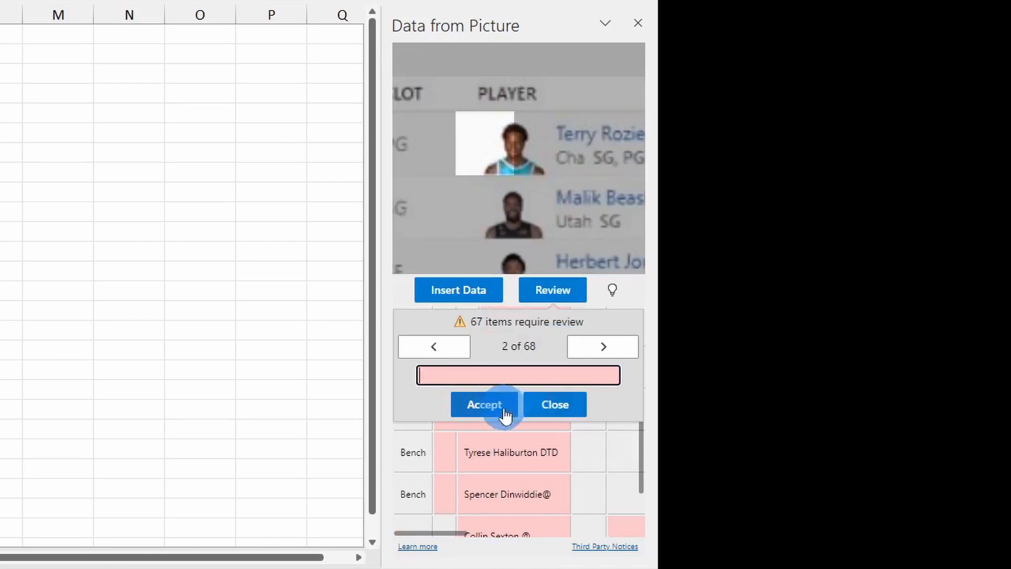
pyautogui.click(484, 405)
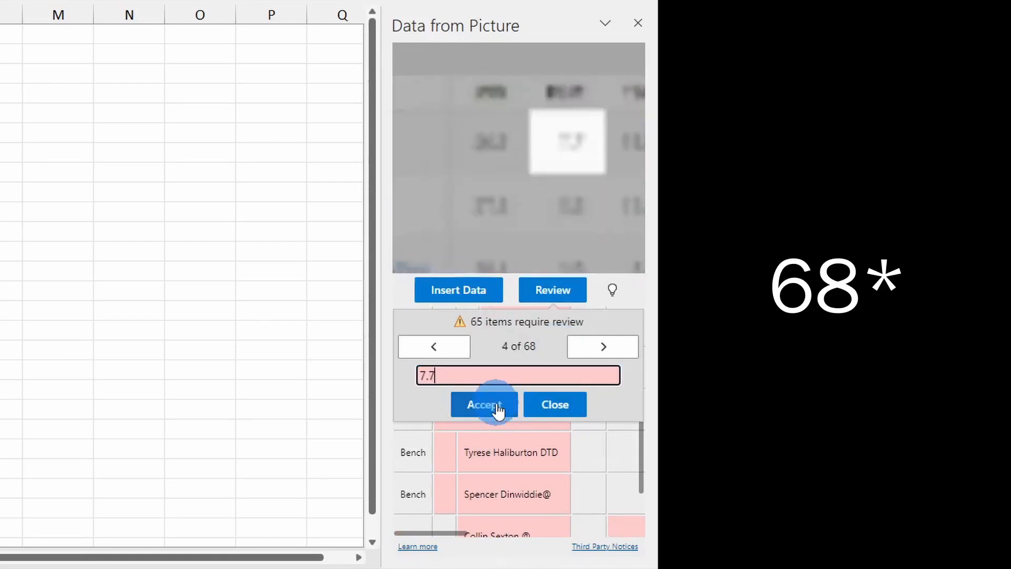
pyautogui.click(485, 404)
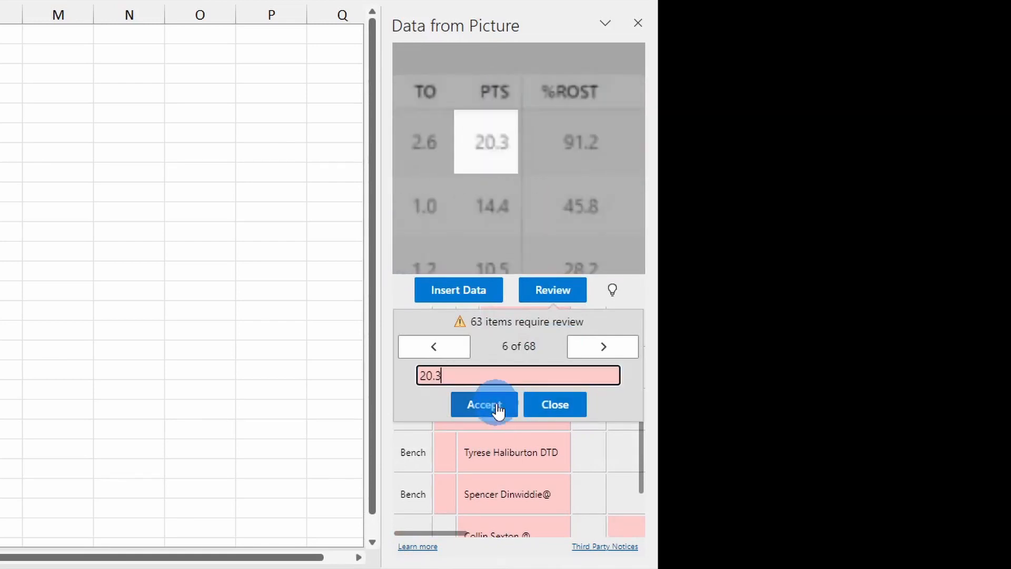
pyautogui.click(485, 405)
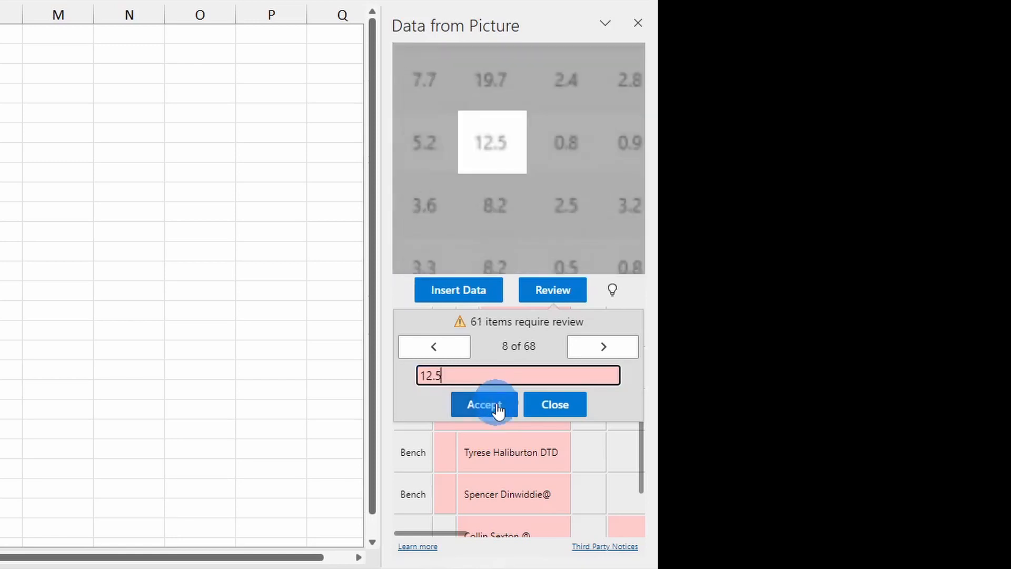
pyautogui.click(485, 404)
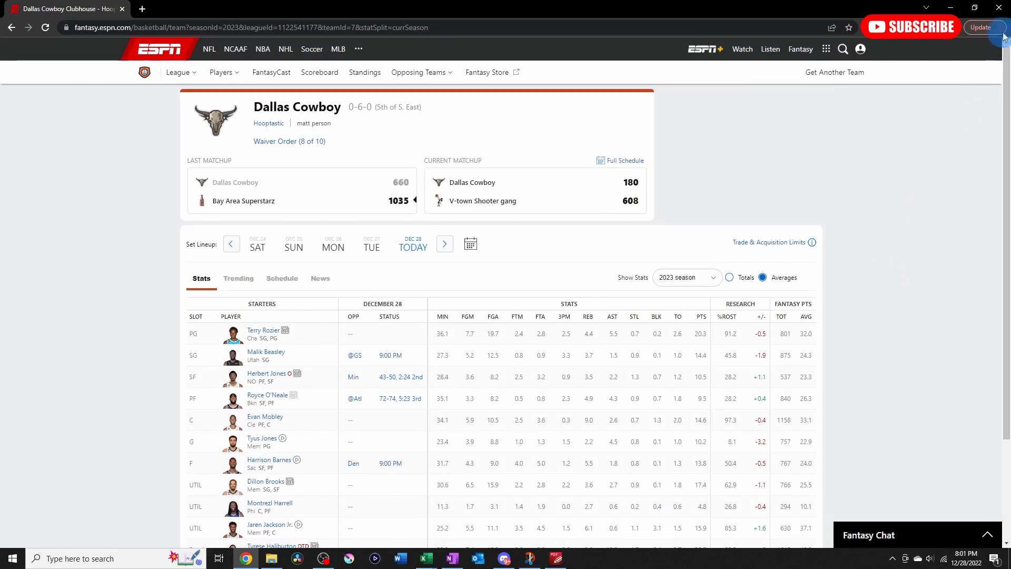
# - Print the fantasy team page at 2,400 dpi quality using the system print dialog
pyautogui.click(1003, 40)
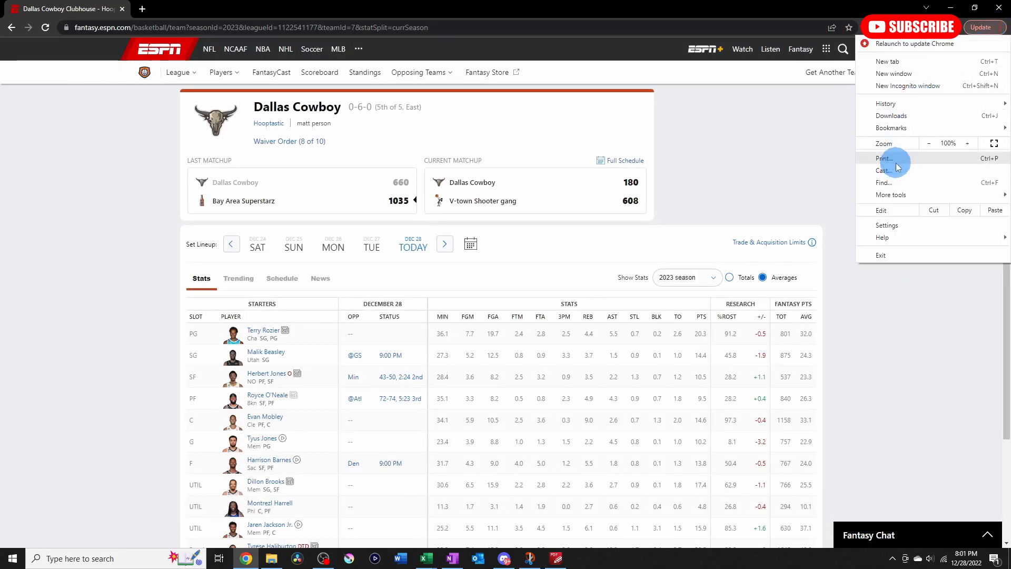
pyautogui.click(884, 158)
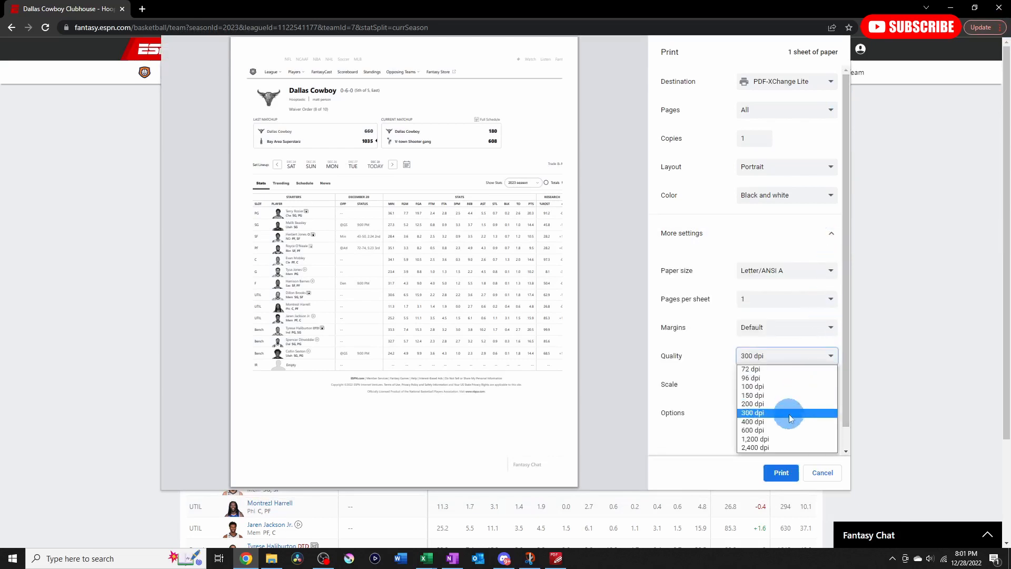
pyautogui.click(754, 448)
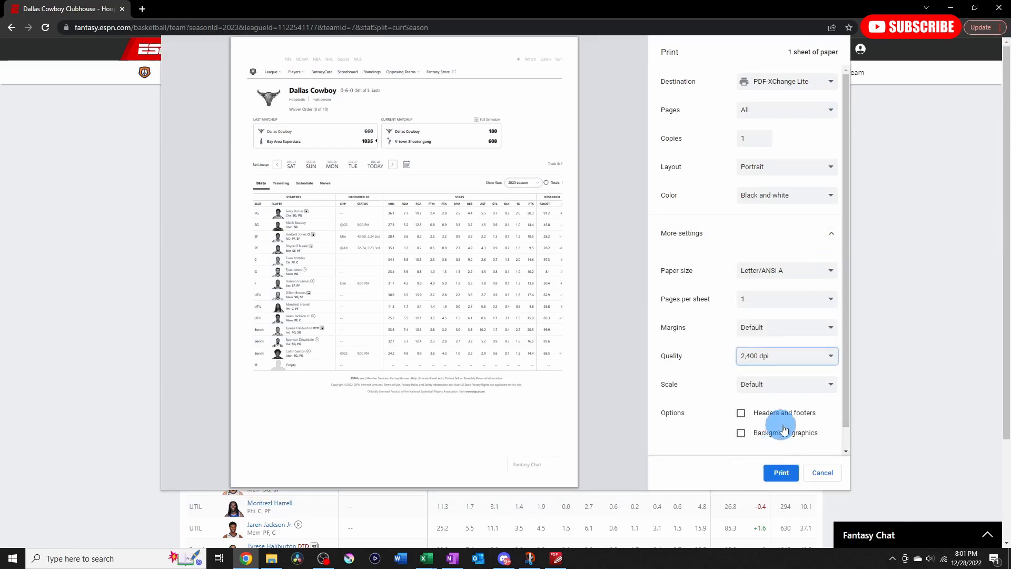
pyautogui.moveTo(795, 348)
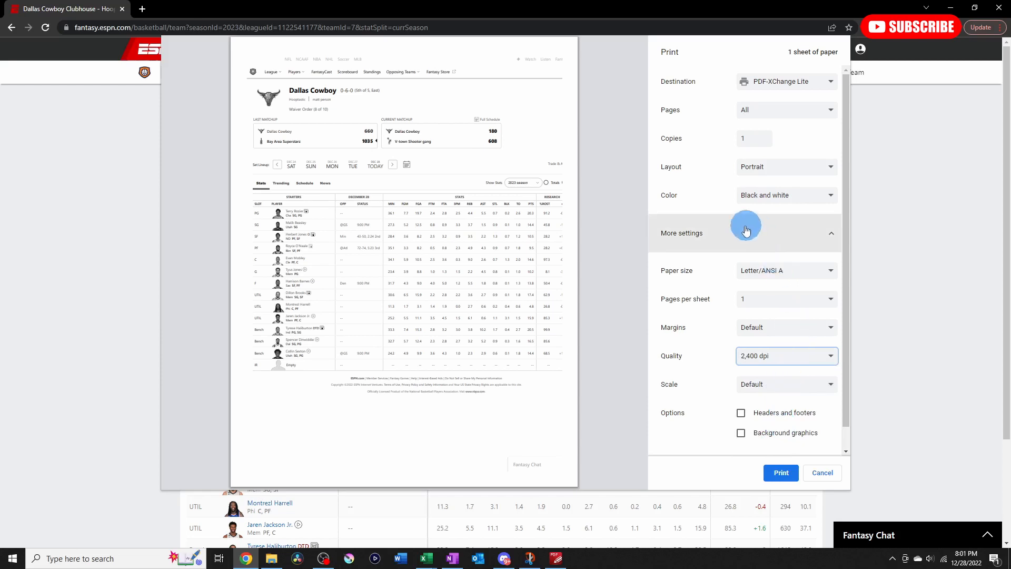
pyautogui.scroll(-3)
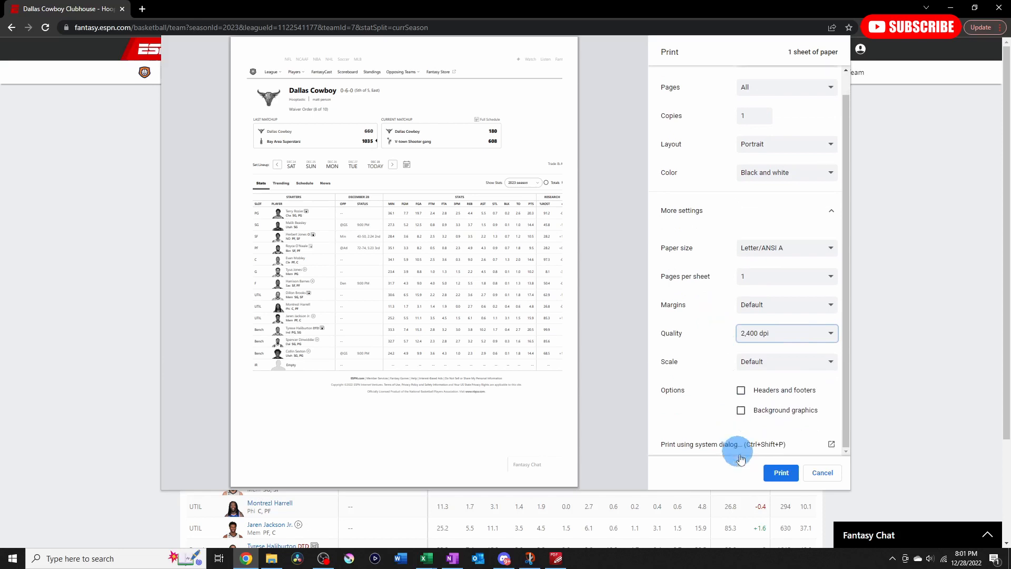
pyautogui.click(781, 472)
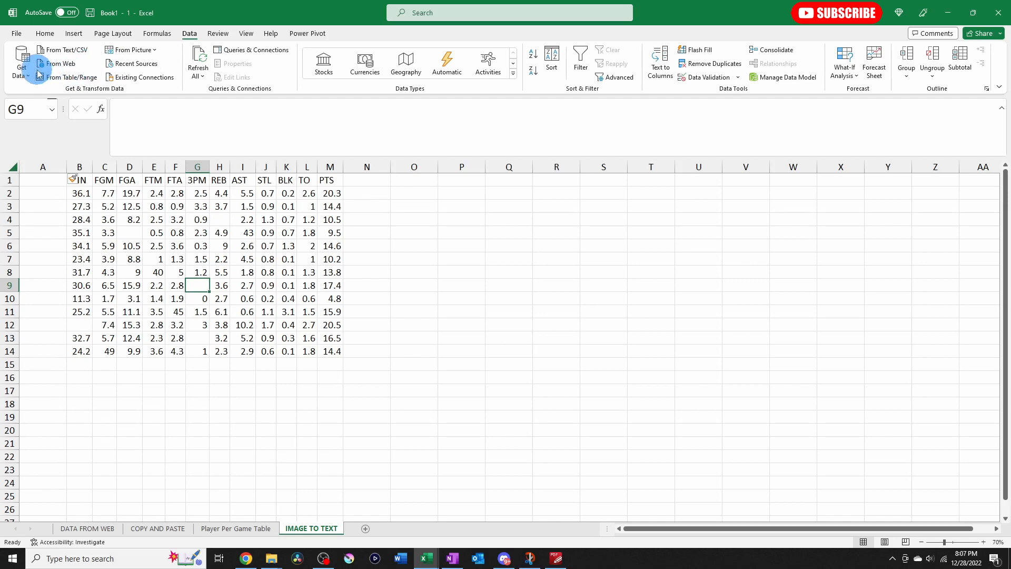
# - Import the saved team page image via Picture From File and insert its recognized data
pyautogui.click(133, 50)
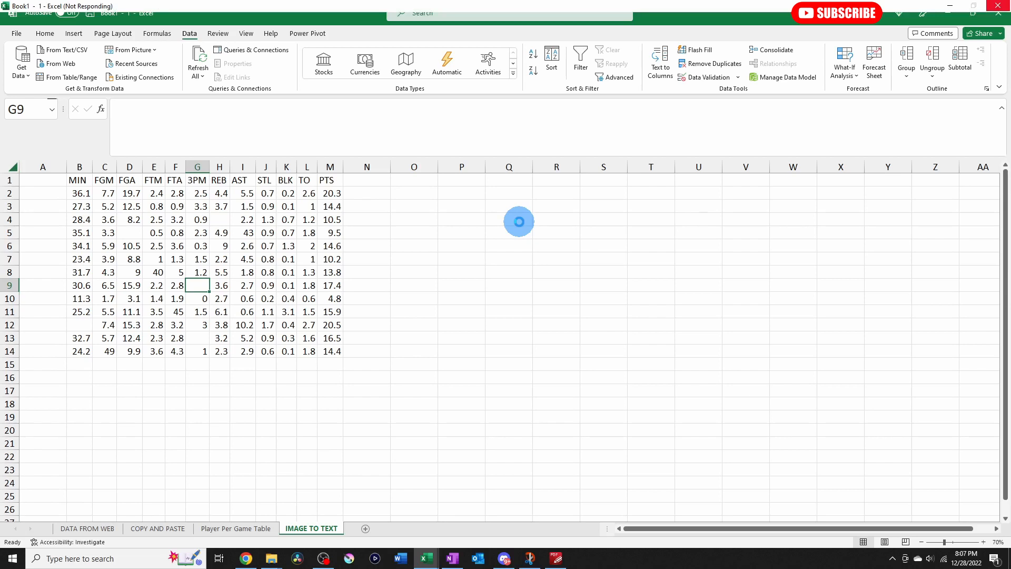
pyautogui.click(132, 49)
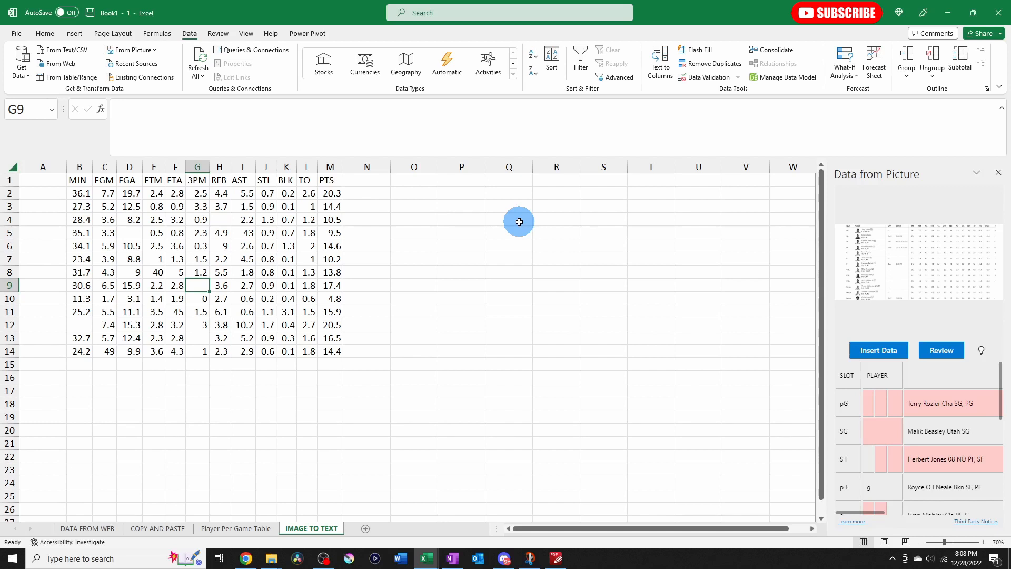
pyautogui.click(879, 351)
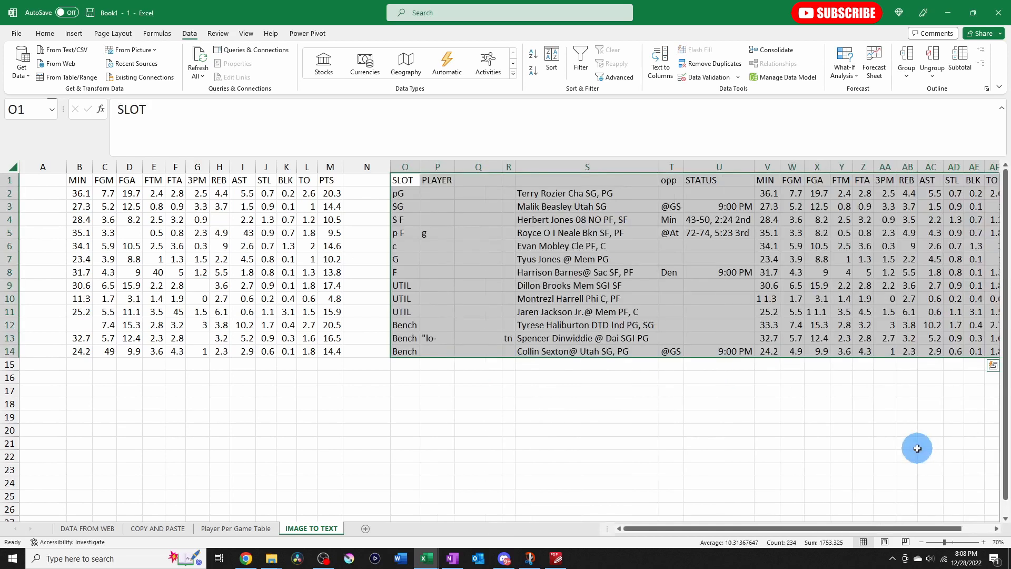
pyautogui.moveTo(782, 529)
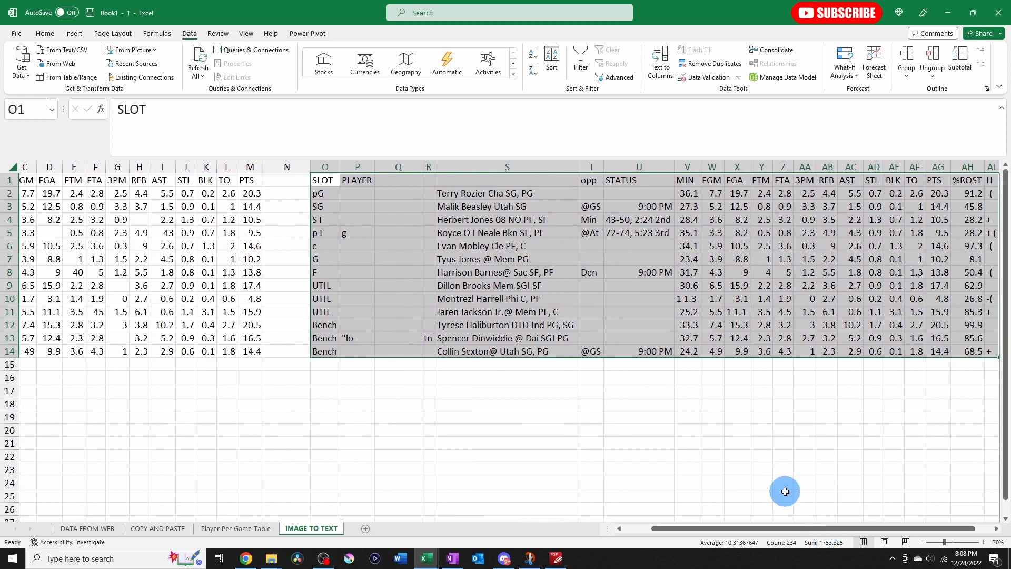
pyautogui.moveTo(938, 229)
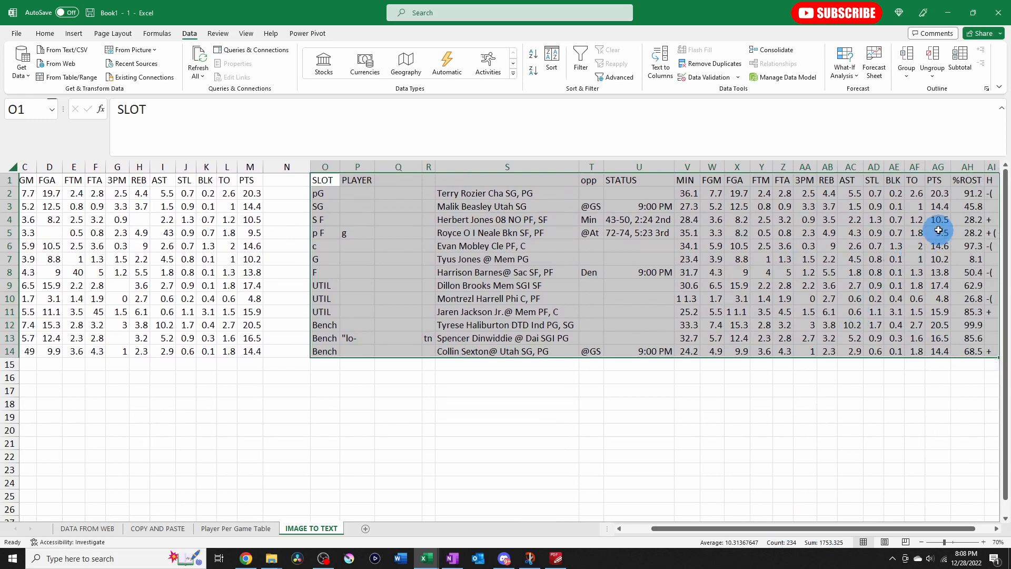
# - Compare the inserted table against the Copy and Paste sheet, then add blank Sheet5
pyautogui.rightClick(992, 167)
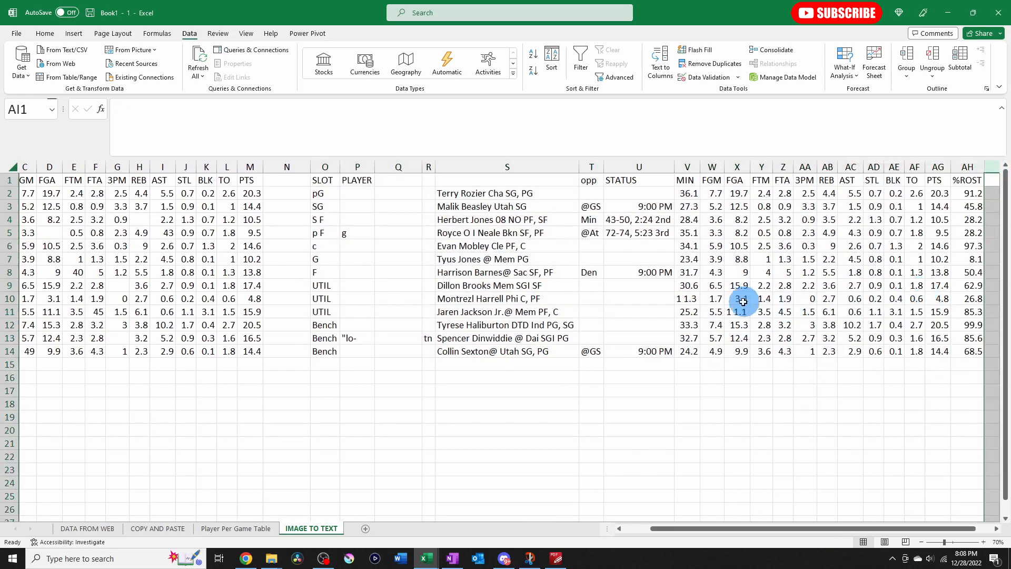
pyautogui.click(738, 299)
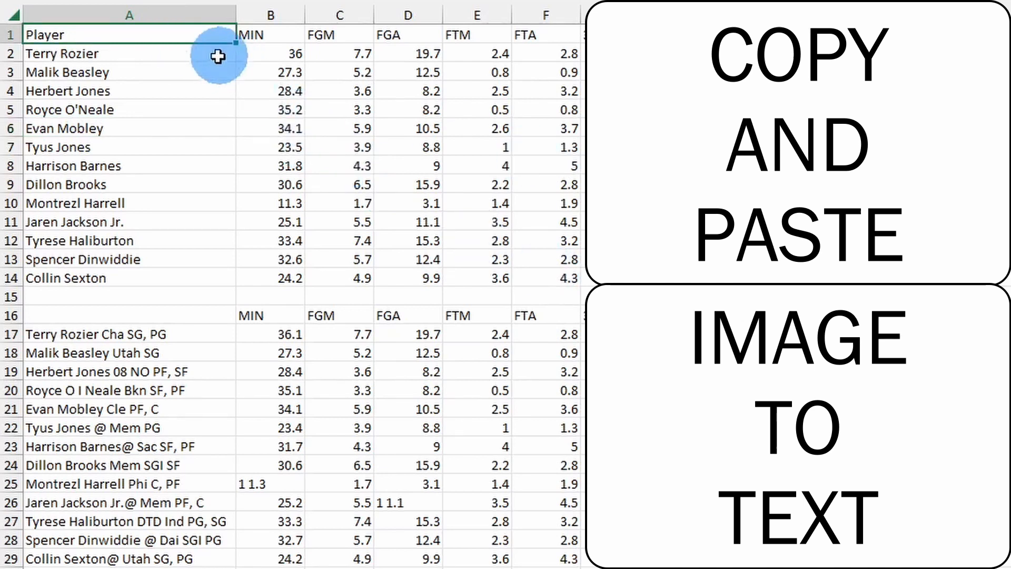
pyautogui.click(121, 53)
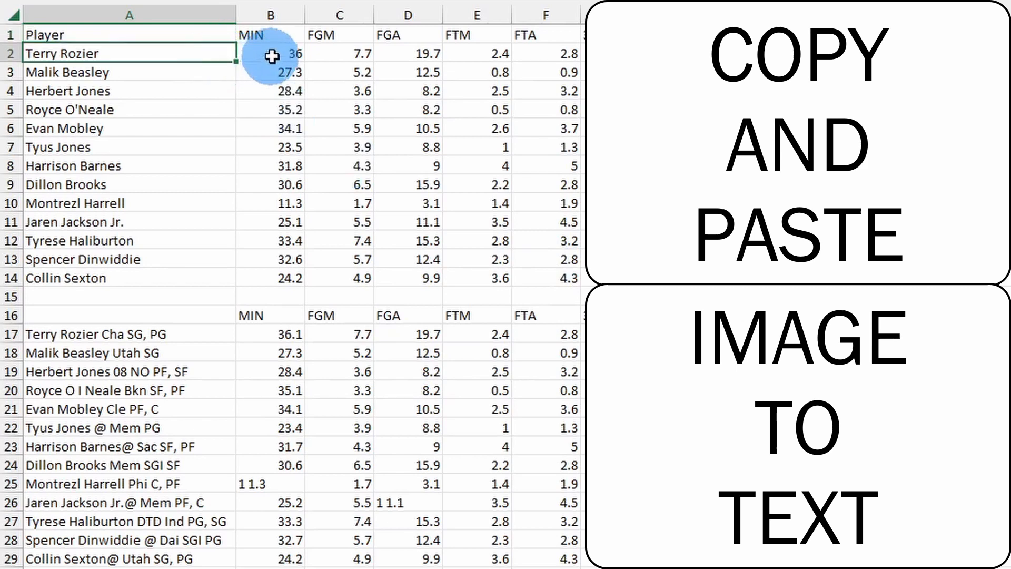
pyautogui.click(210, 529)
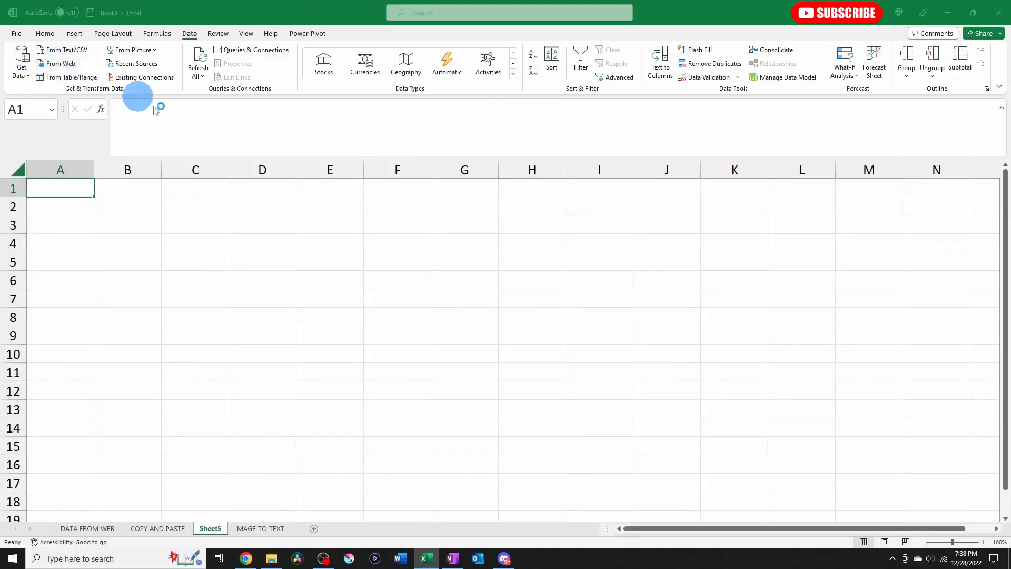
# - Fetch the basketball-reference 2023 per-game page From Web and load Player Per Game Table
pyautogui.click(60, 63)
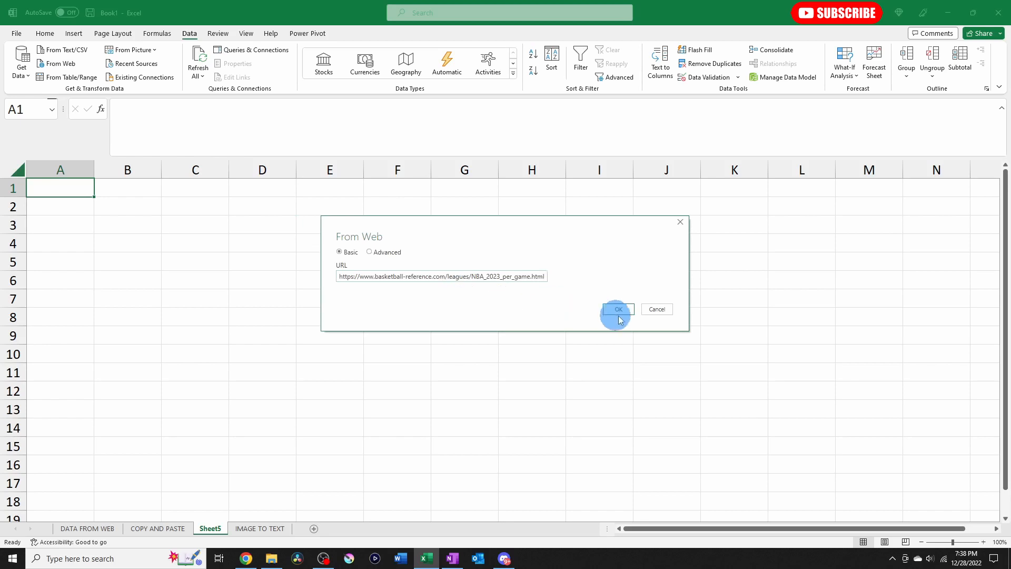
pyautogui.click(618, 309)
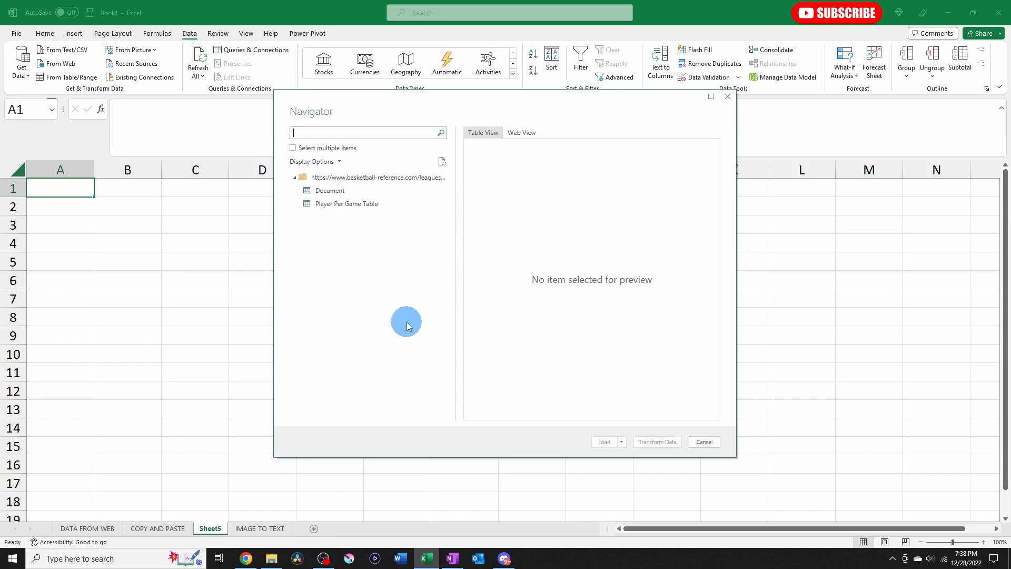
pyautogui.click(347, 203)
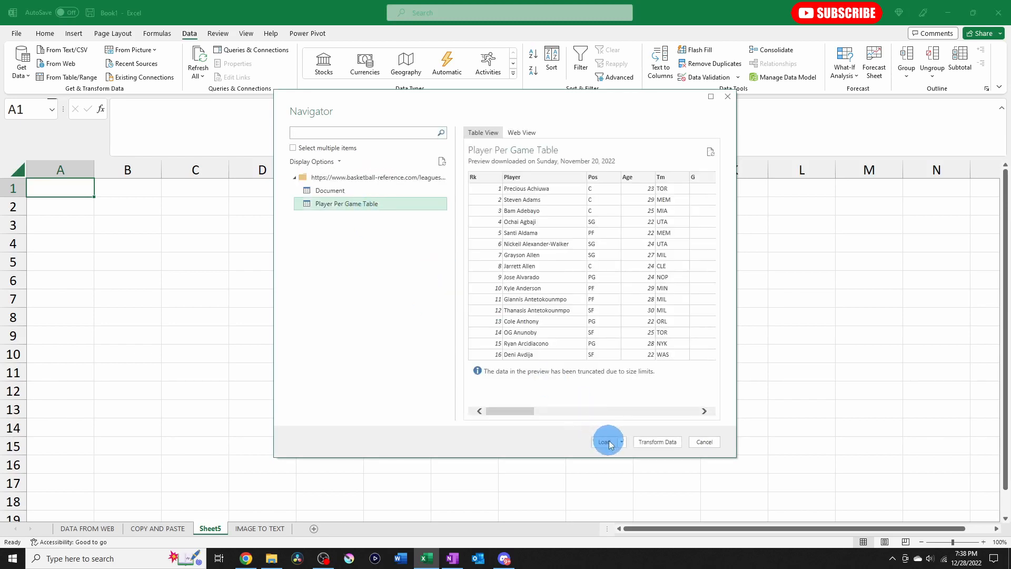
pyautogui.click(605, 442)
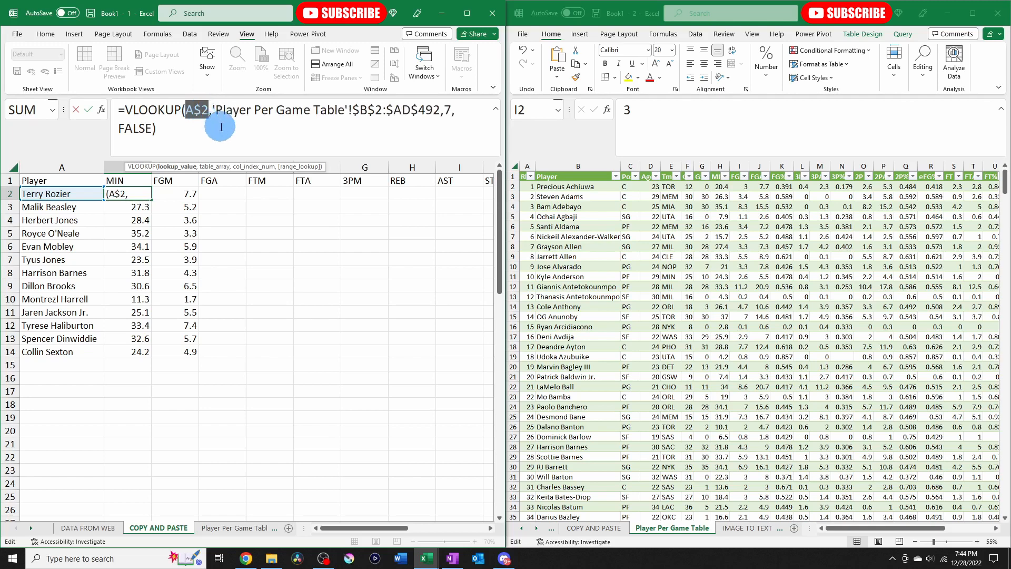
# - Finish B2's VLOOKUP on the Player Per Game Table, returning Terry Rozier's 36 minutes
pyautogui.press('Enter')
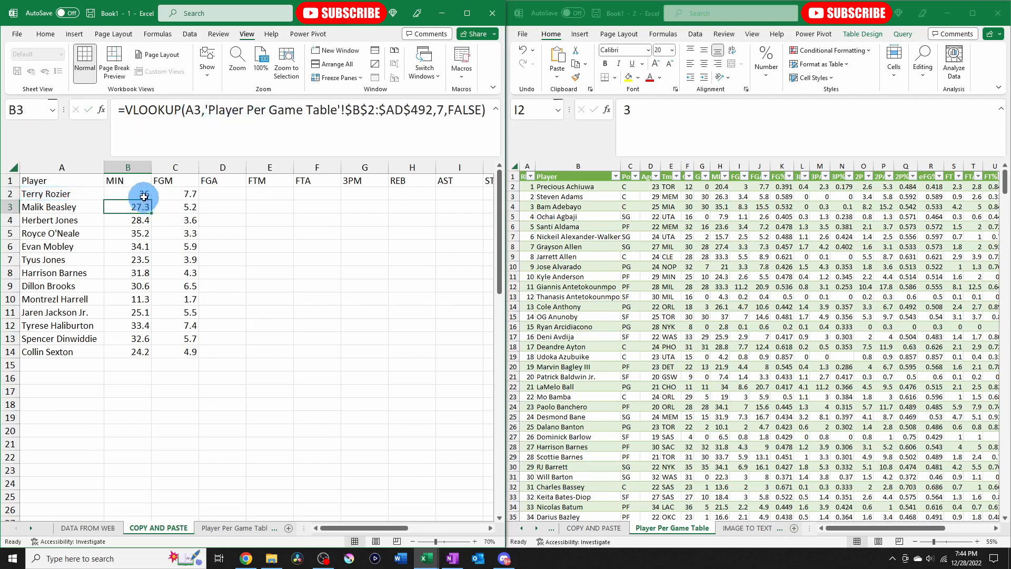
pyautogui.click(127, 193)
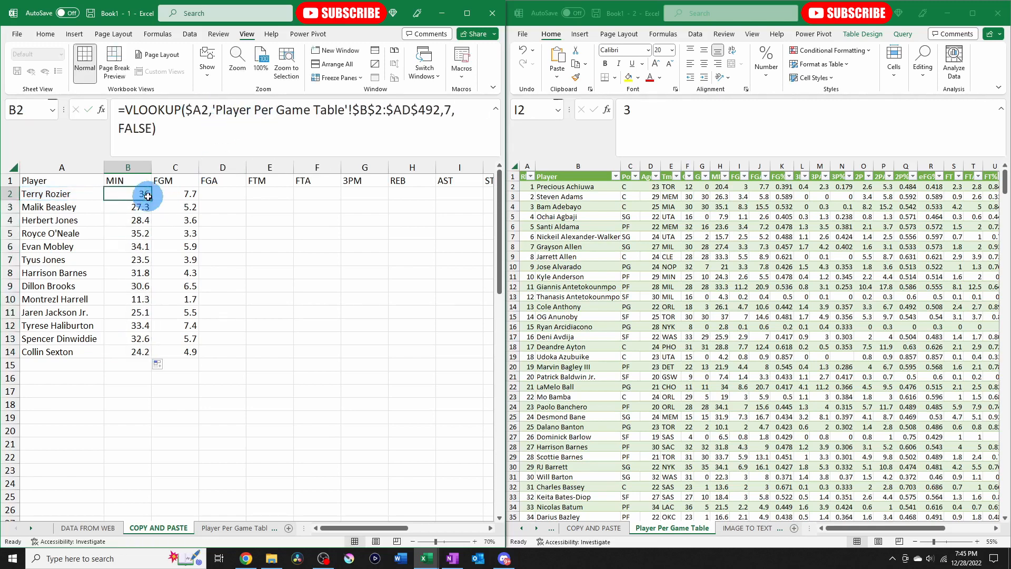